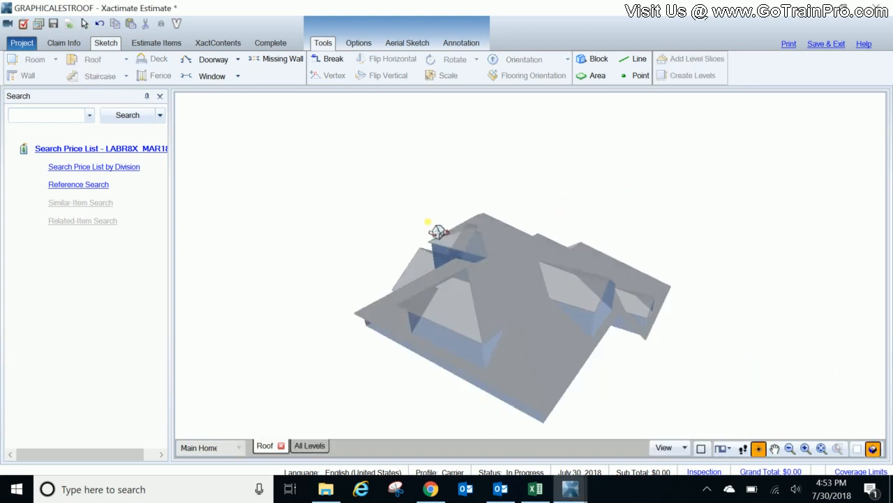
Orbit the 3D roof model to look down on it, then return to the flat 2D plan of roof faces.
drag(436, 230, 687, 222)
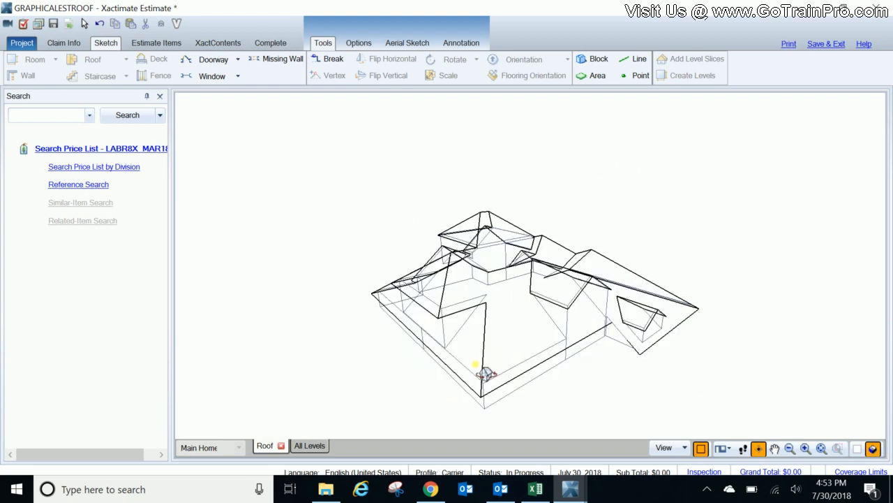
drag(486, 374, 728, 402)
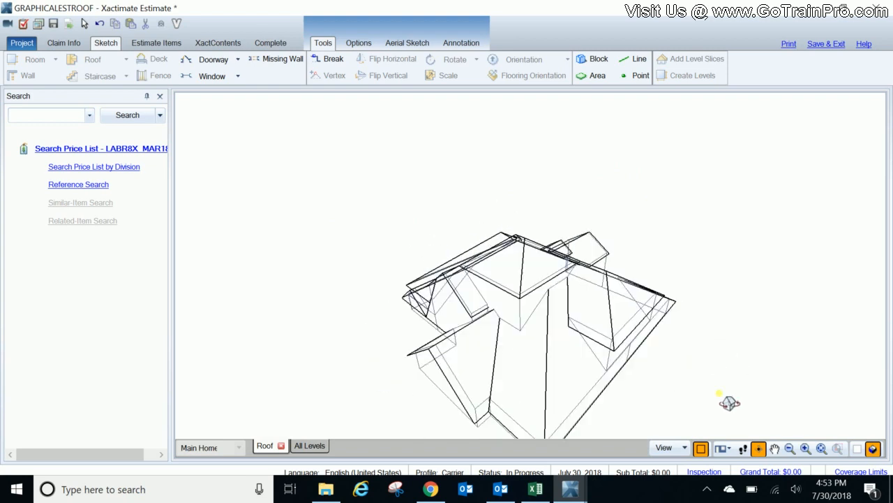
drag(730, 402, 394, 351)
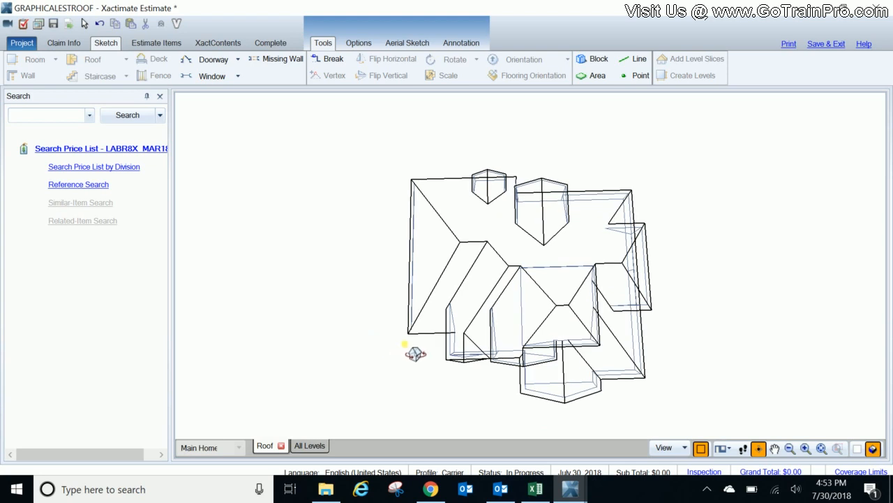
mouse_move(424, 393)
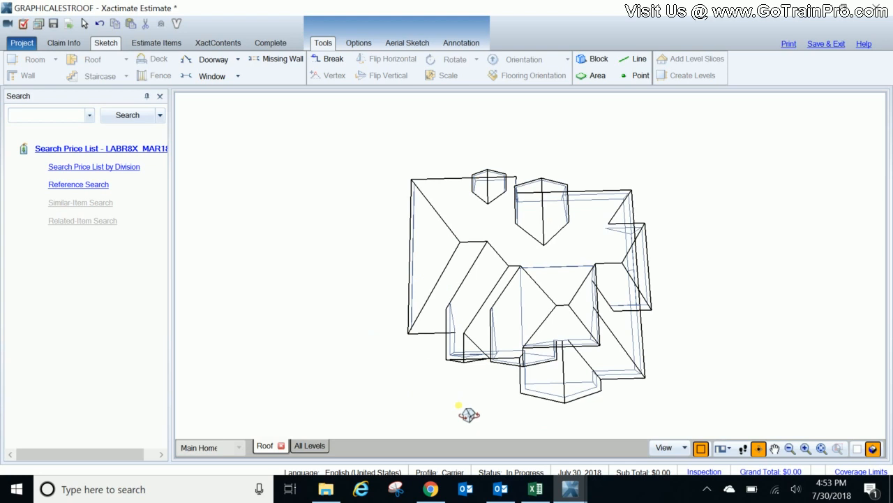
mouse_move(548, 374)
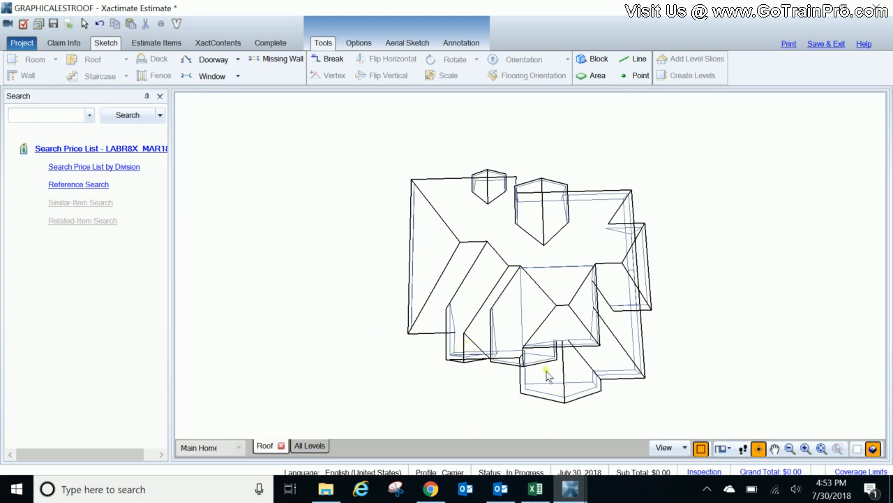
mouse_move(649, 265)
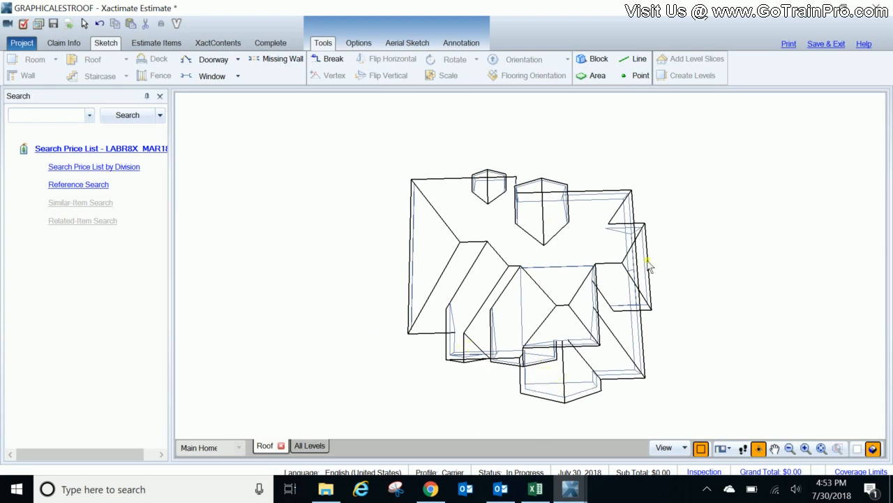
click(700, 448)
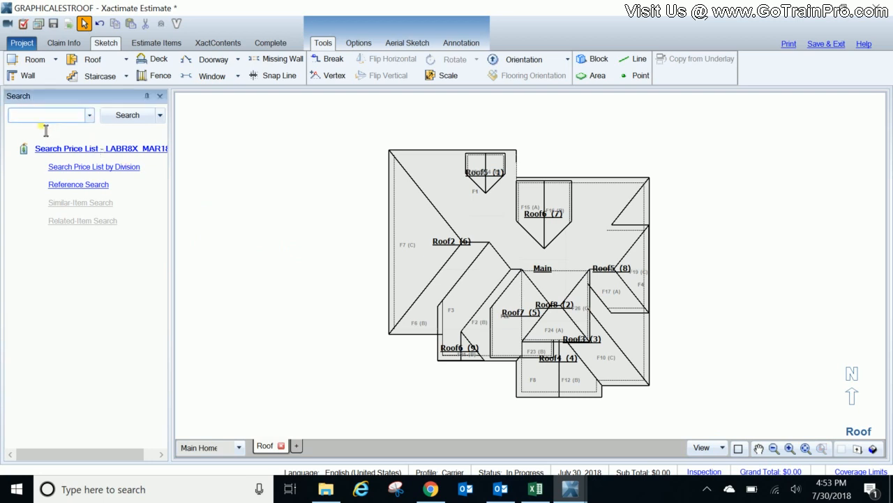
mouse_move(36, 144)
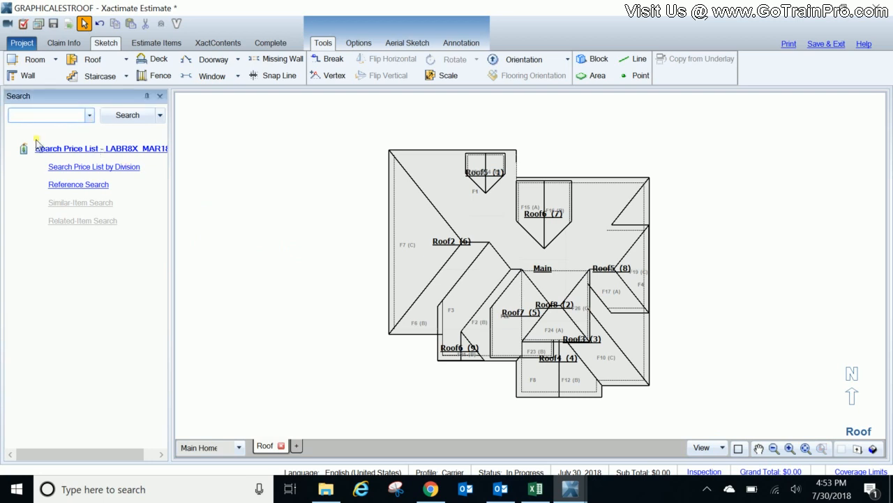
Search 'rfg' and choose RFG300 Laminated comp shingle with felt as the line item.
text(rfg300)
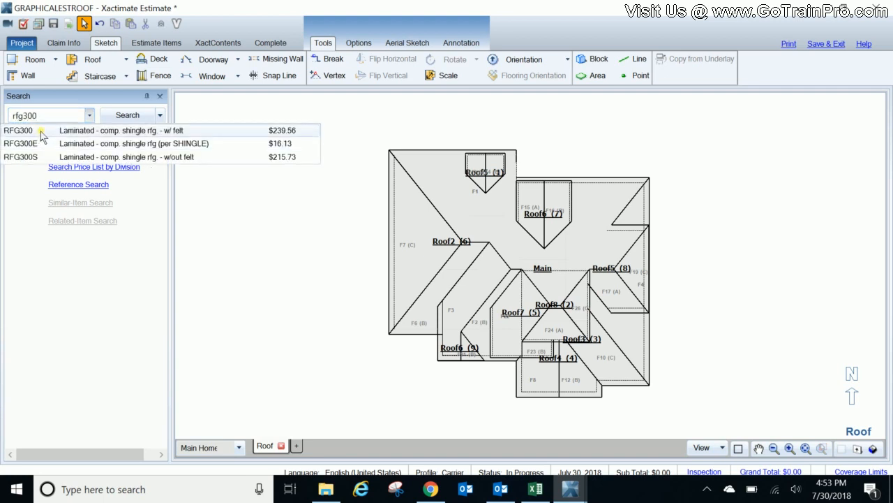
click(20, 130)
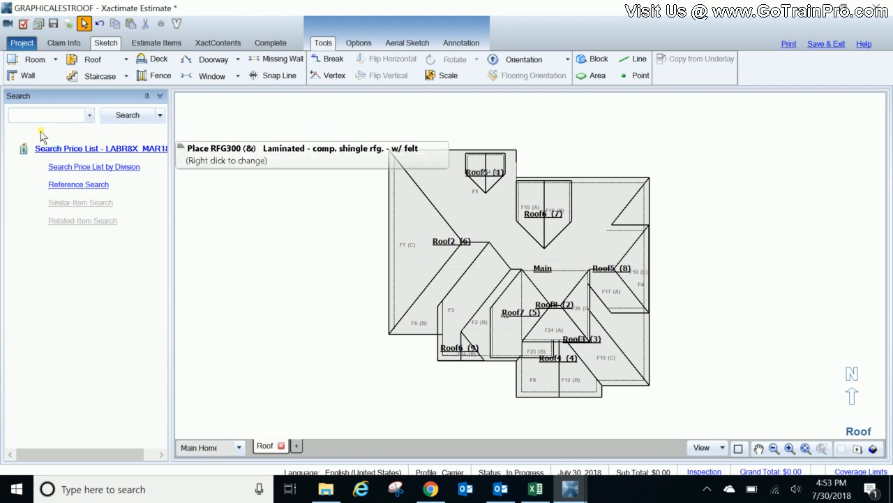
click(597, 75)
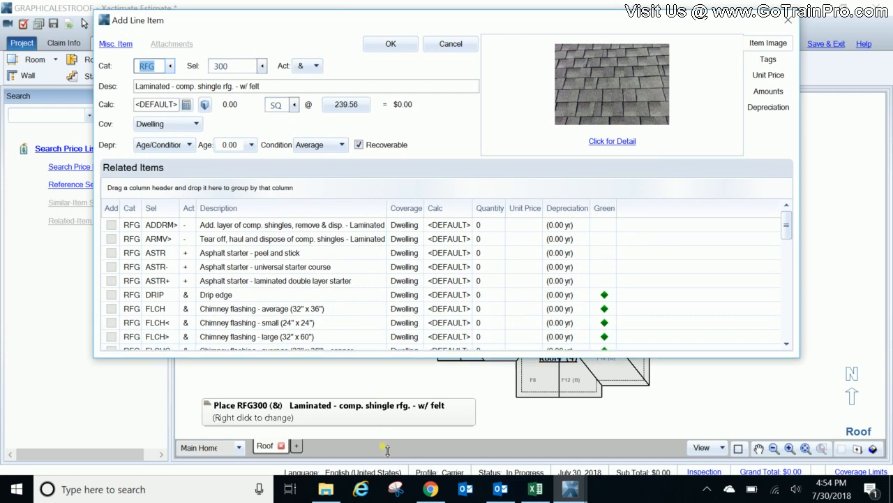
Set the RFG300 line to replace-only (+) and its waste factor to 15% in Calc properties.
scroll(down, 3)
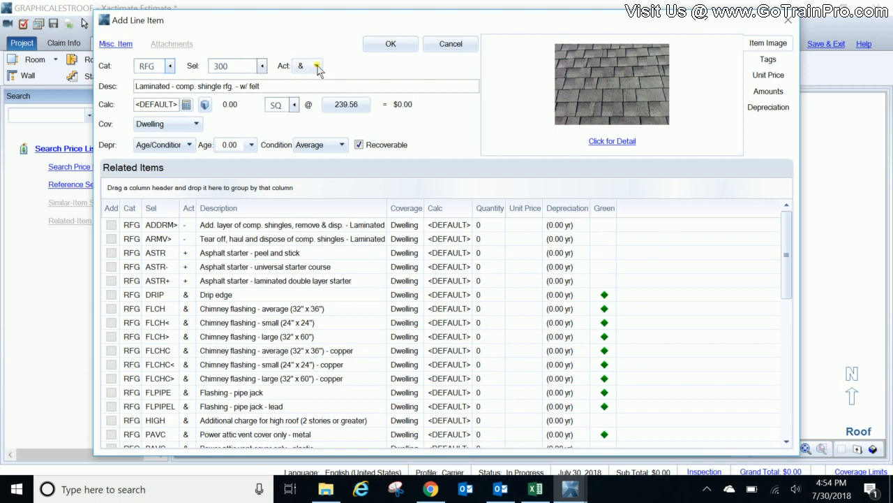
click(316, 65)
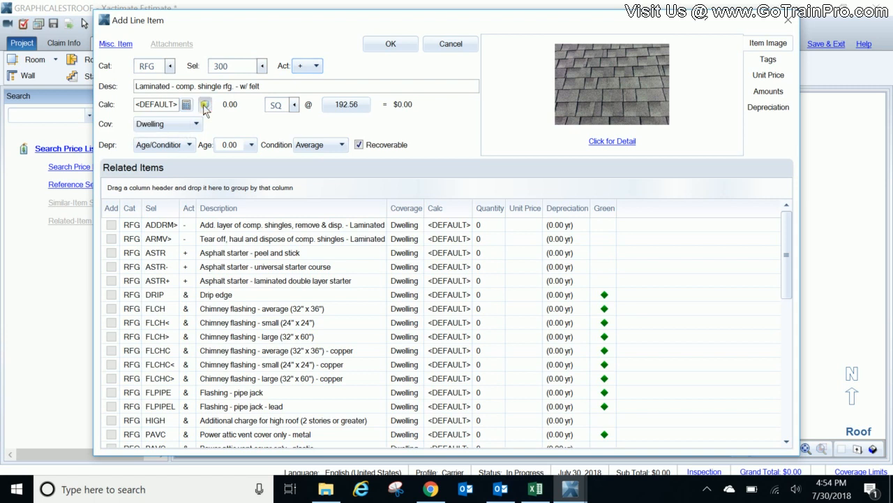
click(204, 104)
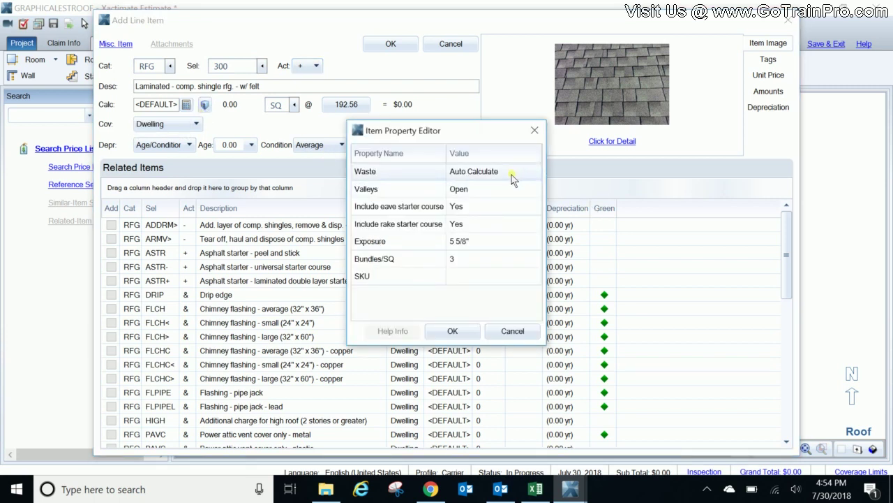
click(533, 171)
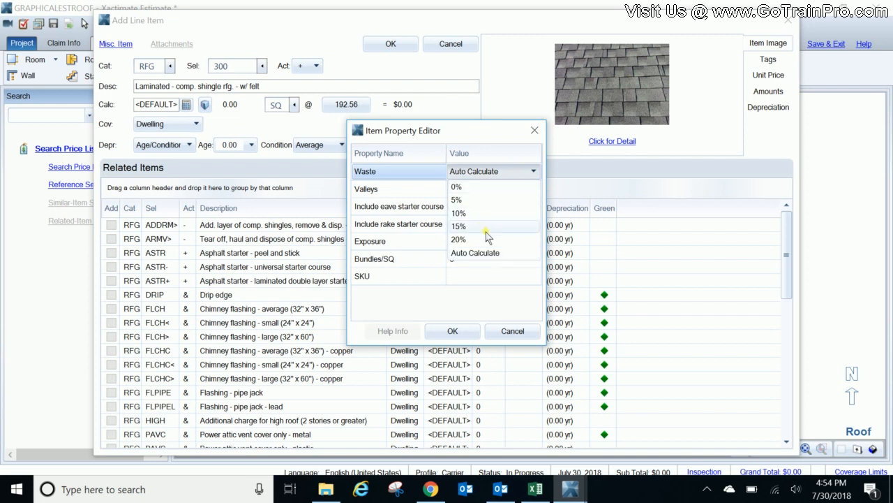
click(458, 226)
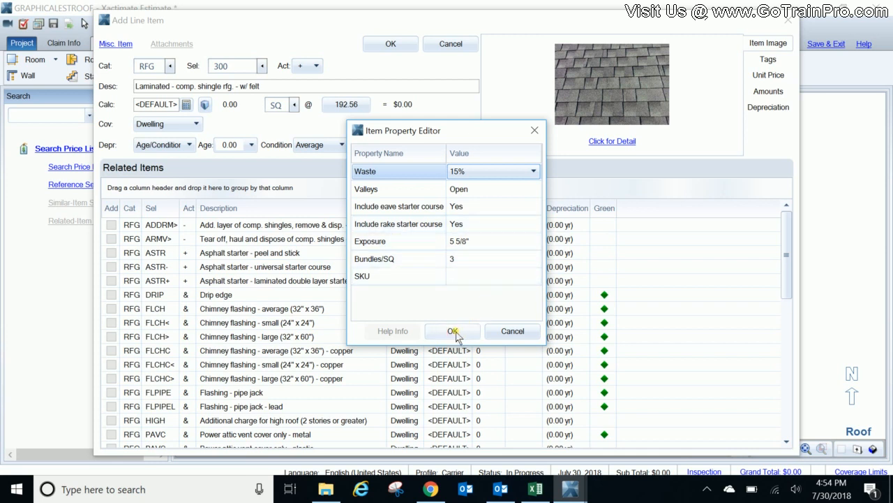
click(452, 331)
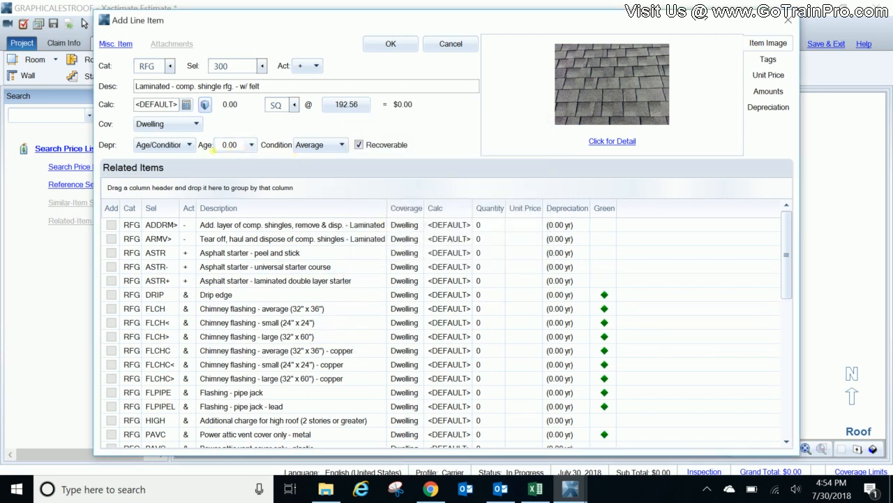
mouse_move(270, 274)
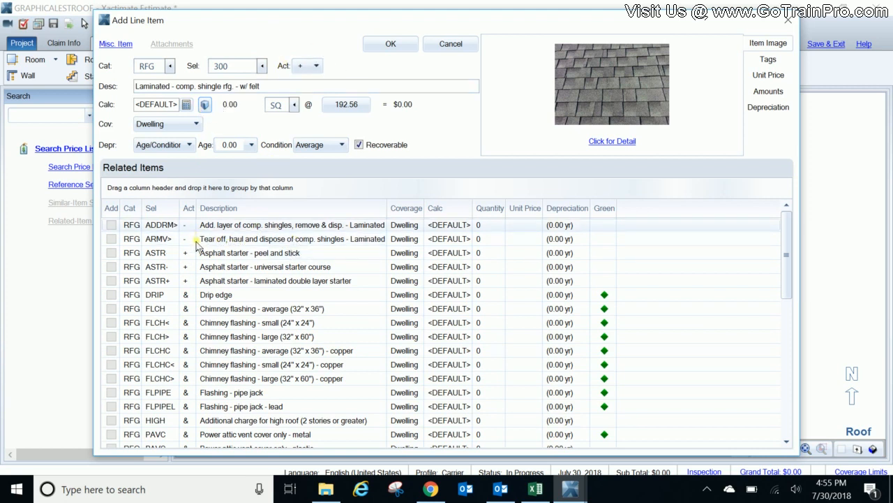
Include tear-off shingles and drip edge, setting the drip edge to remove and replace.
click(112, 238)
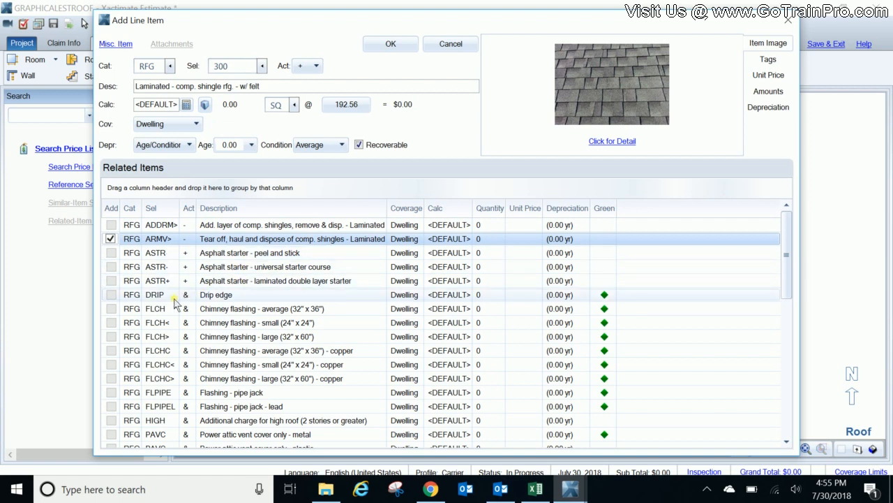
mouse_move(147, 321)
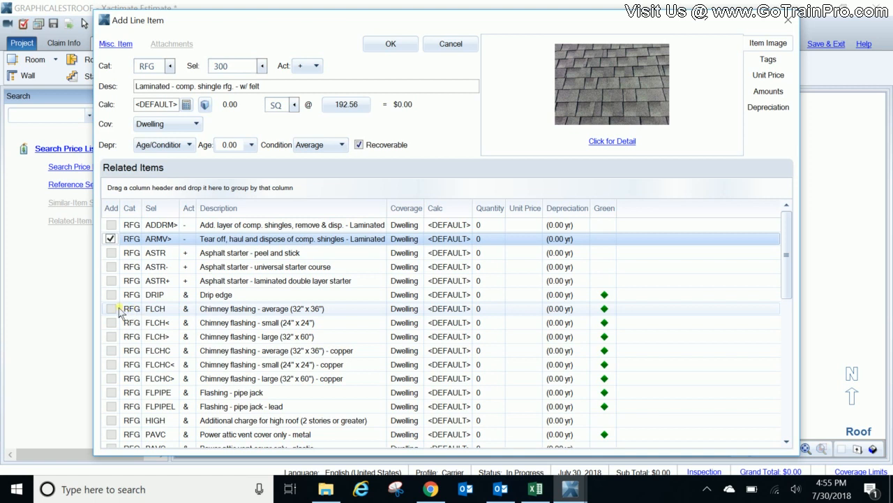
mouse_move(112, 298)
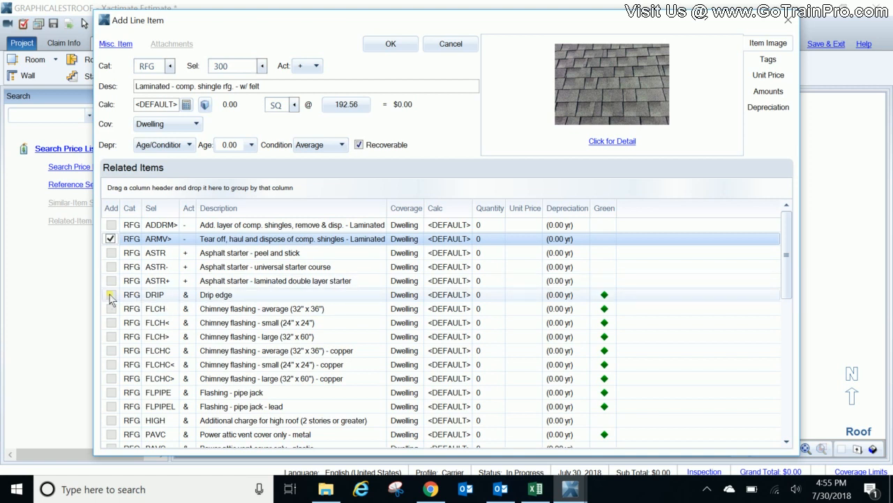
mouse_move(246, 410)
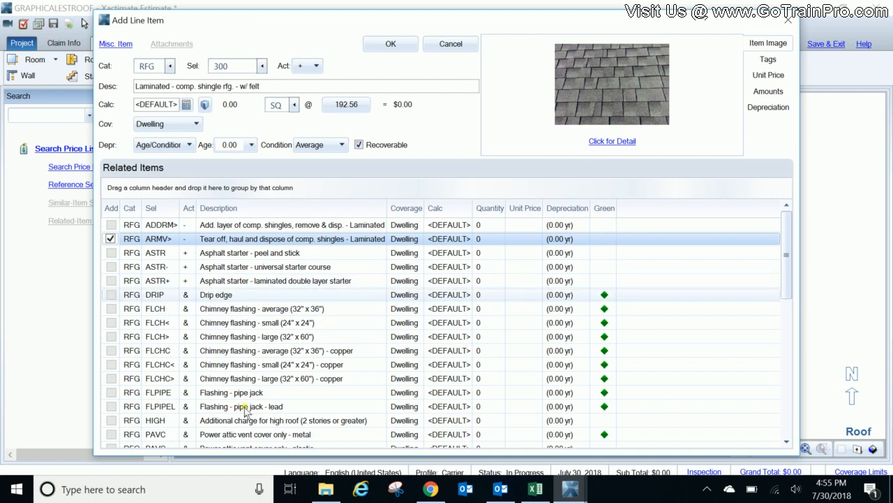
click(110, 293)
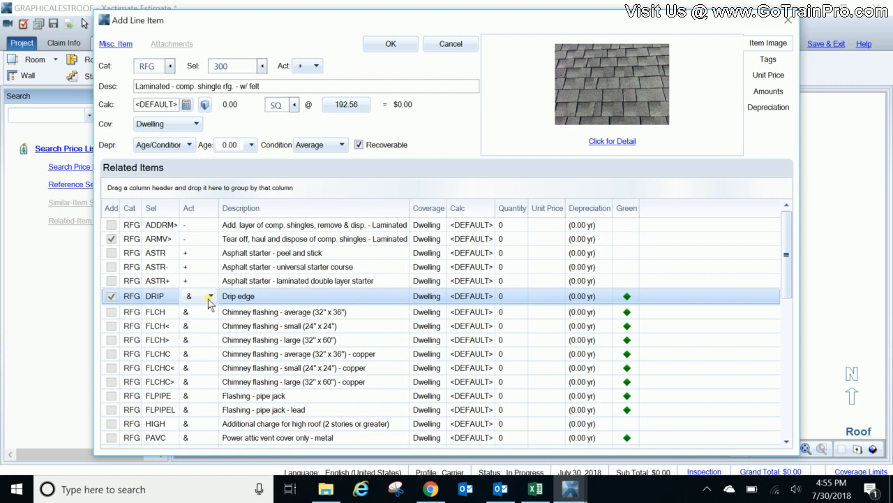
click(209, 296)
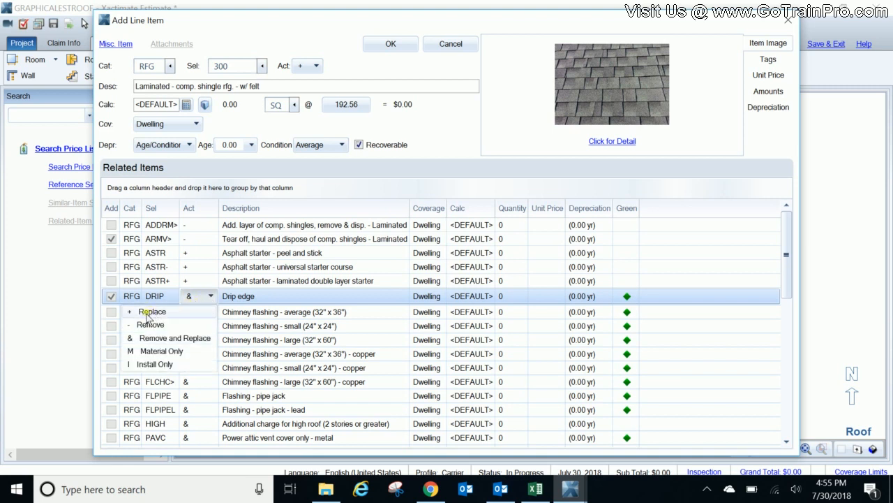
click(152, 311)
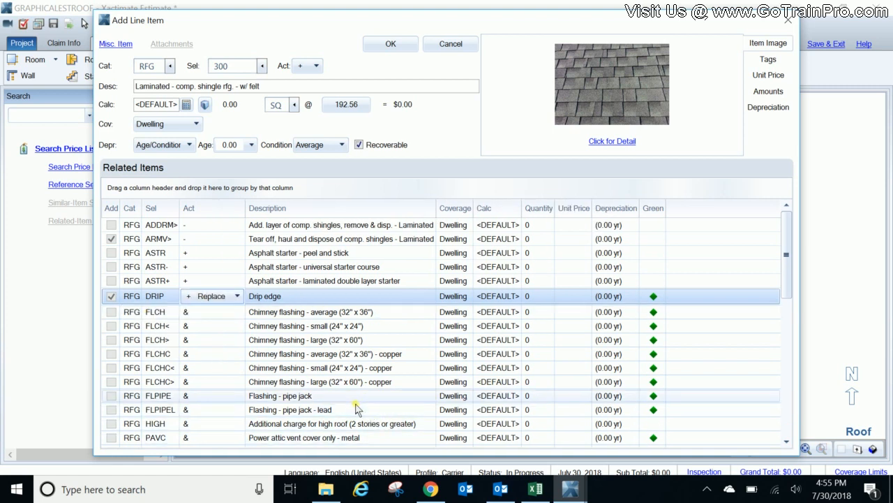
click(235, 296)
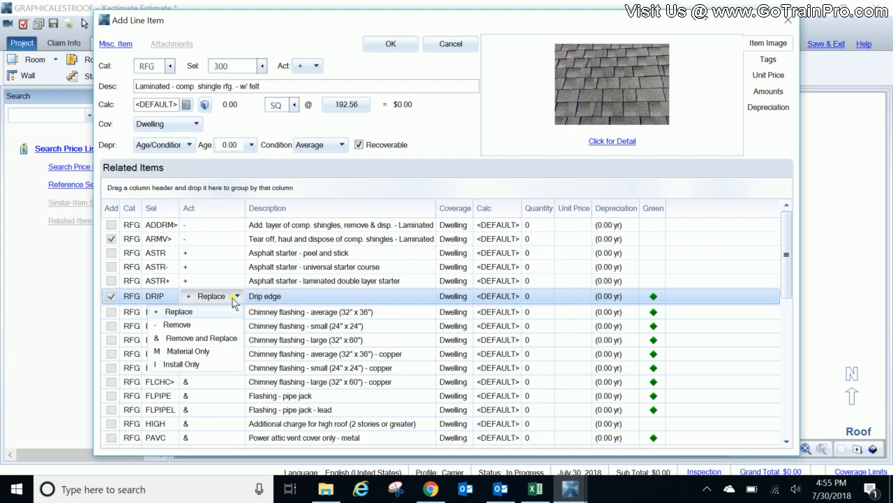
click(201, 340)
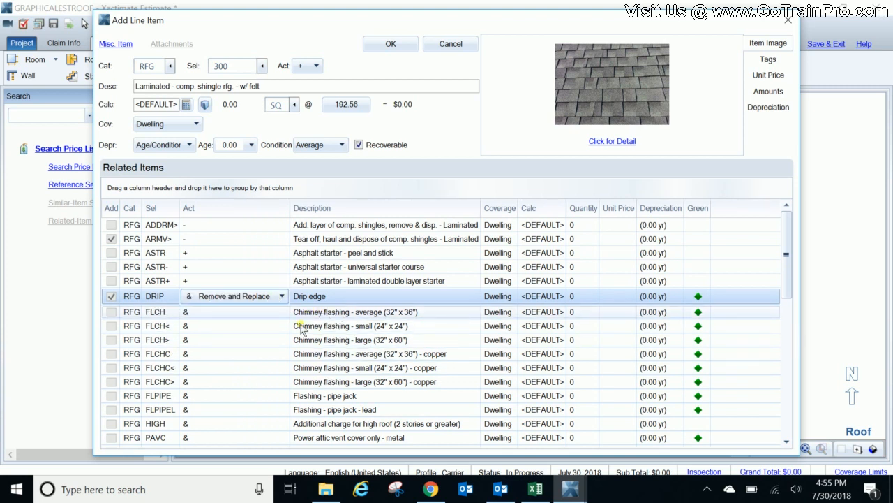
mouse_move(284, 368)
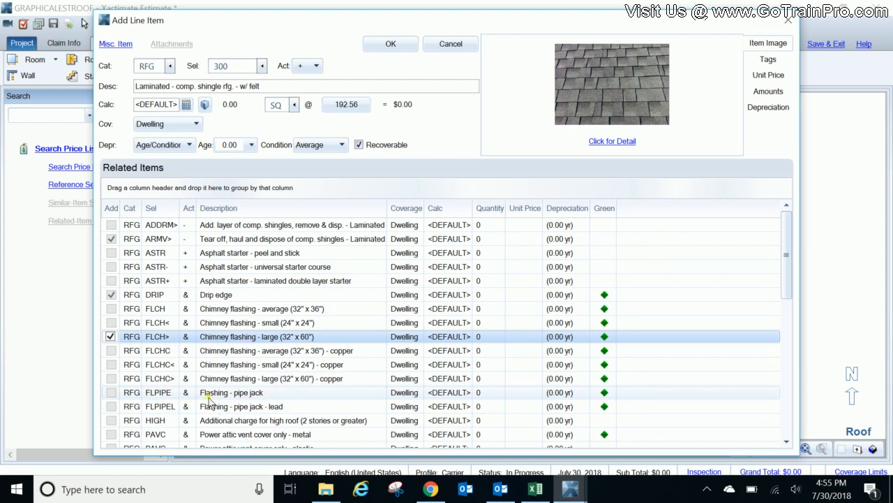
mouse_move(254, 418)
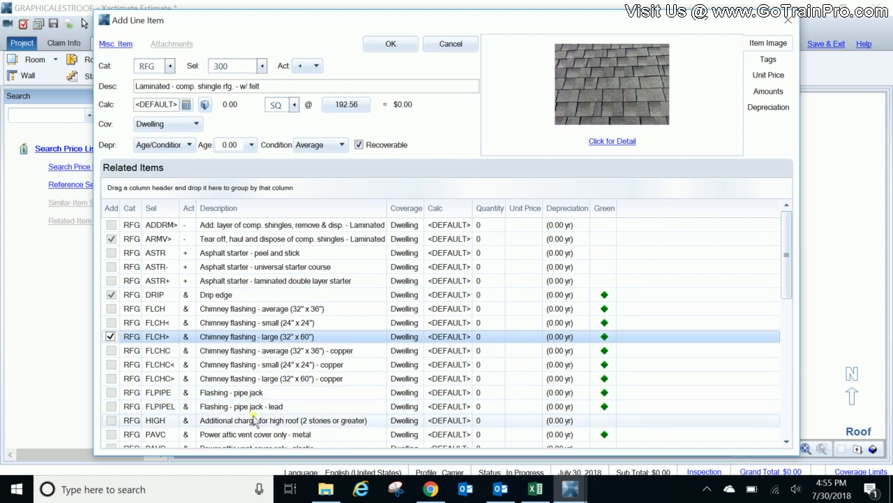
mouse_move(204, 413)
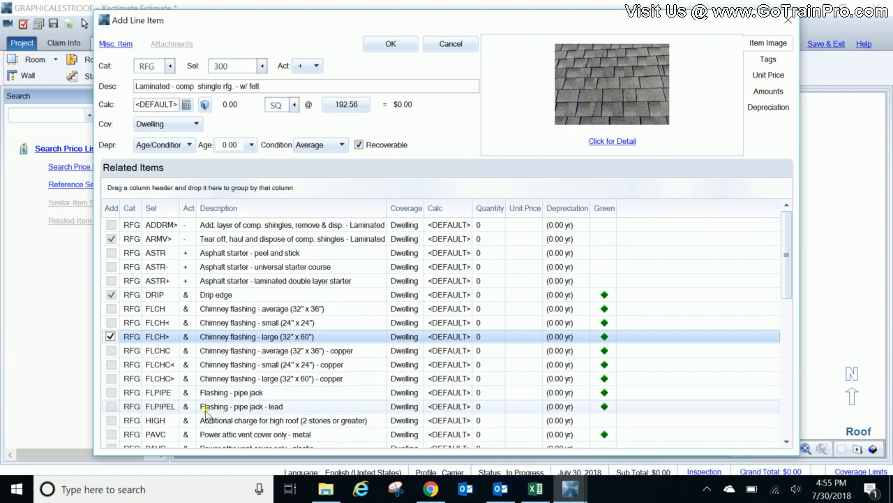
mouse_move(117, 399)
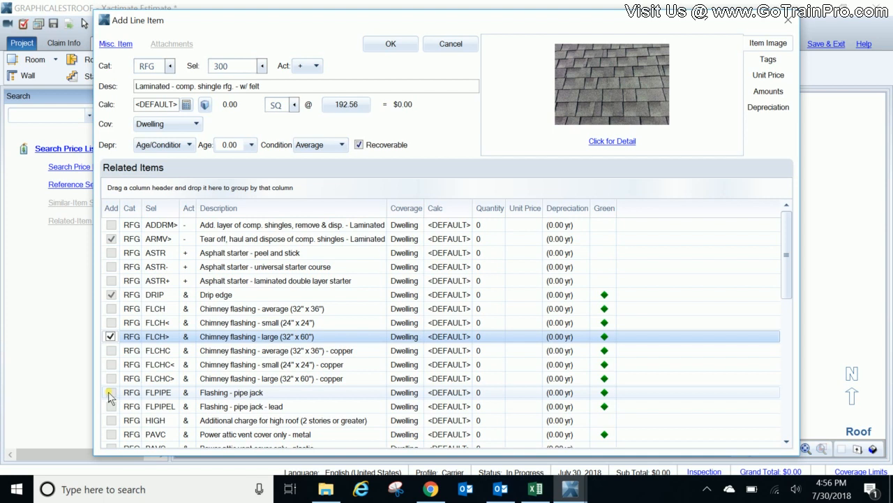
Include pipe jack flashing and high-profile ridge cap as related items.
click(110, 391)
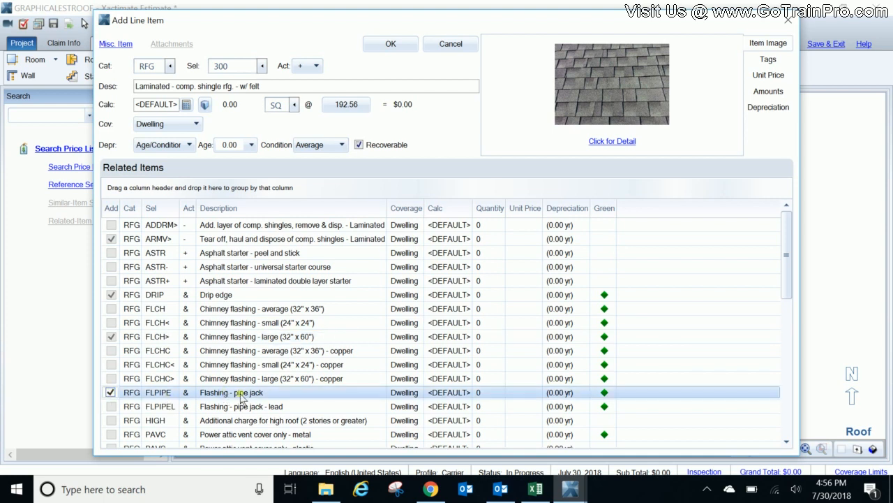
scroll(down, 3)
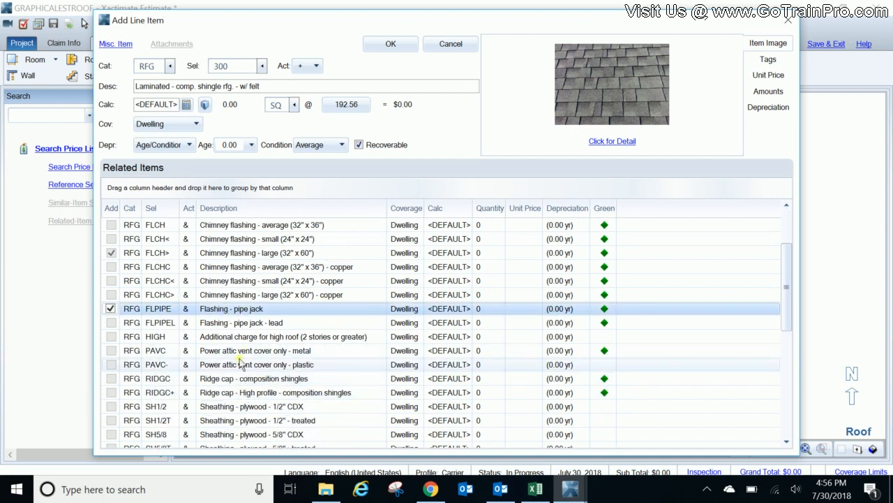
mouse_move(319, 342)
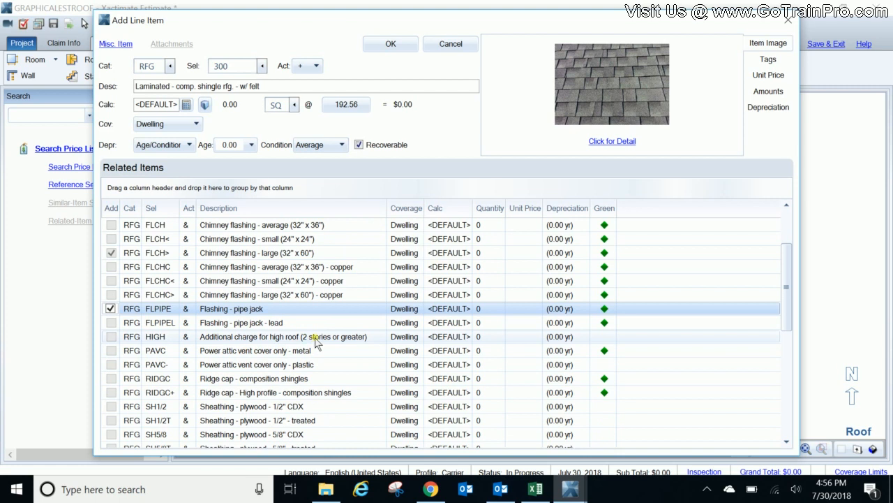
mouse_move(178, 349)
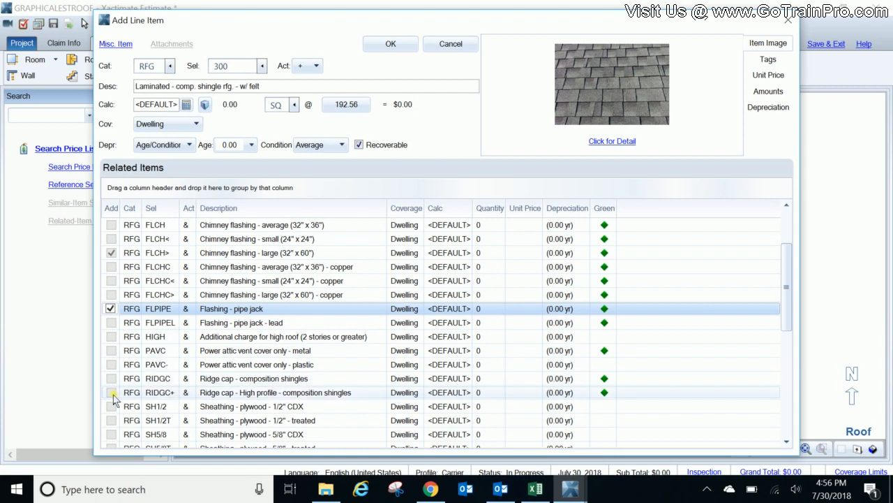
click(111, 391)
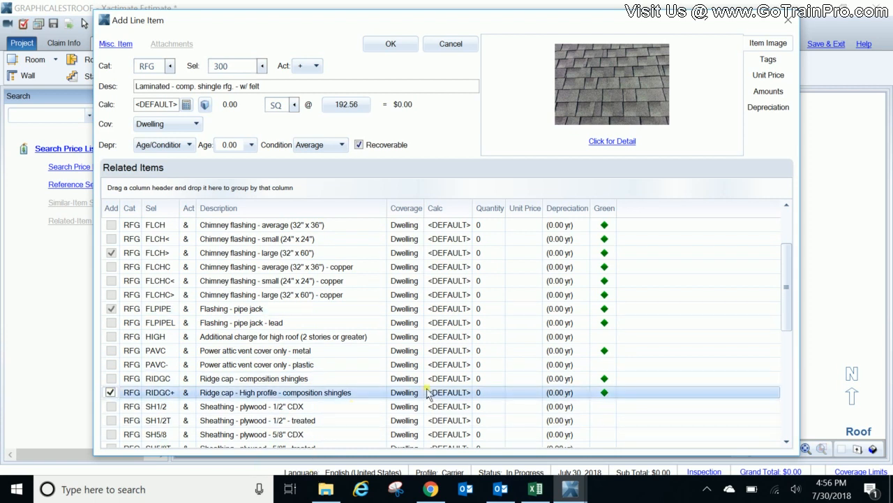
scroll(down, 3)
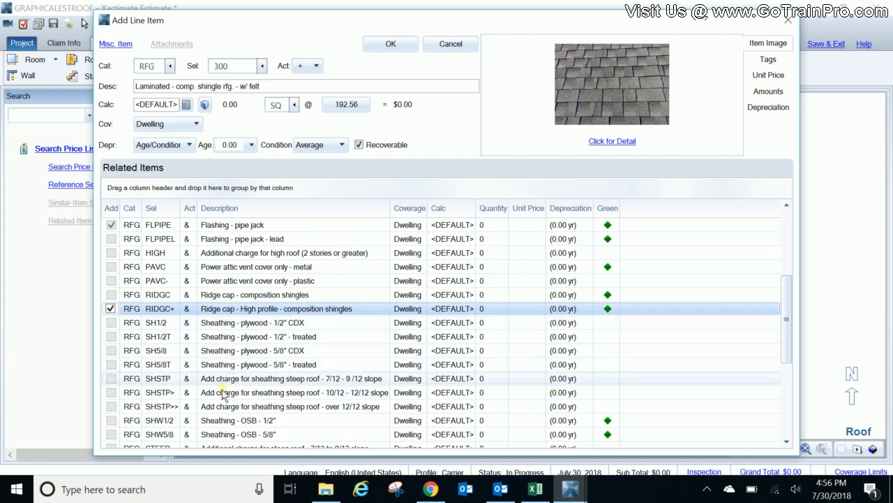
scroll(down, 3)
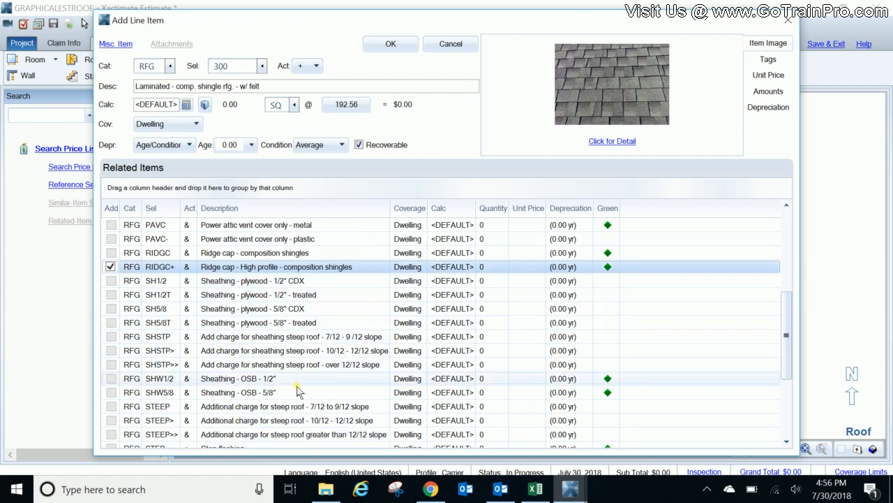
scroll(down, 3)
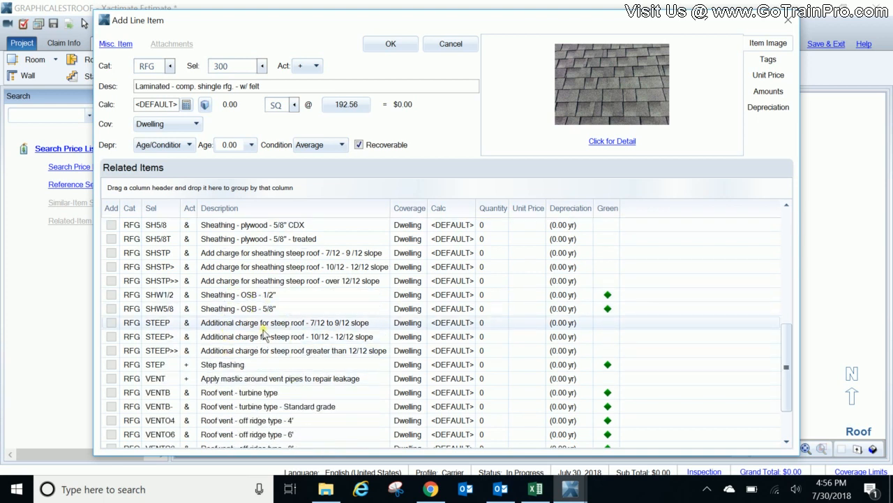
mouse_move(221, 341)
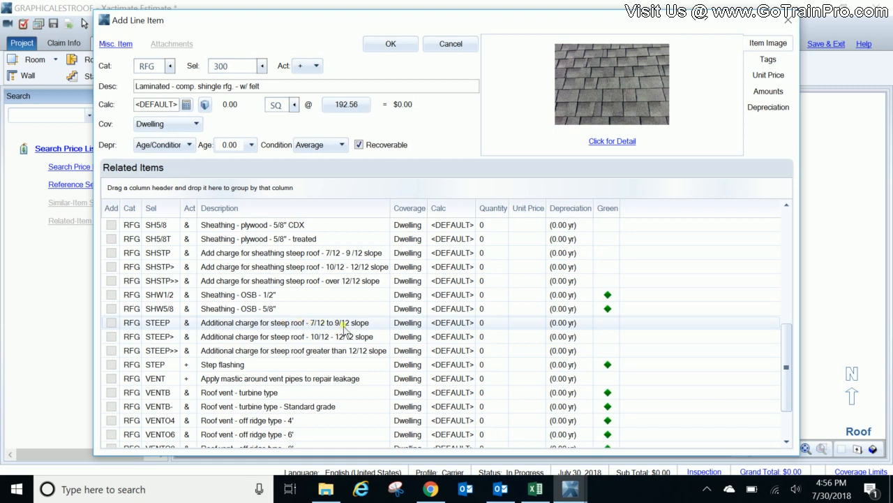
mouse_move(170, 323)
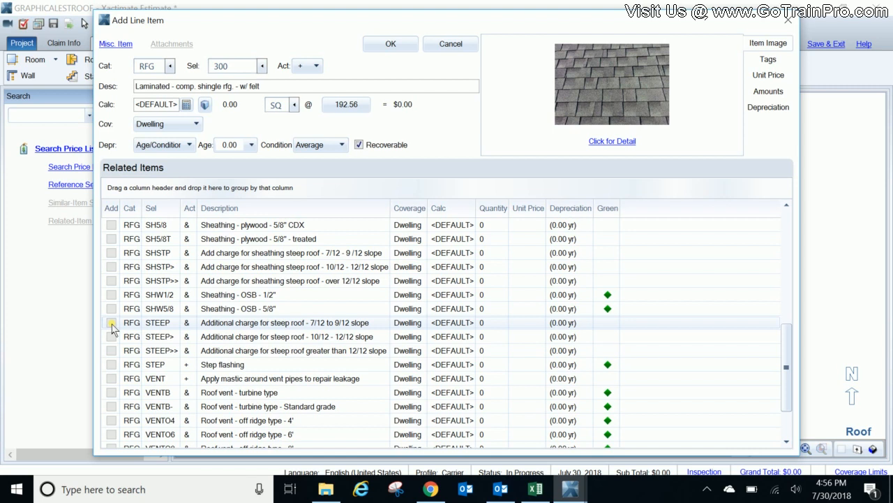
Add the 7/12–9/12 steep charge and turbine roof vent, then accept the shingle line with its related items.
click(112, 321)
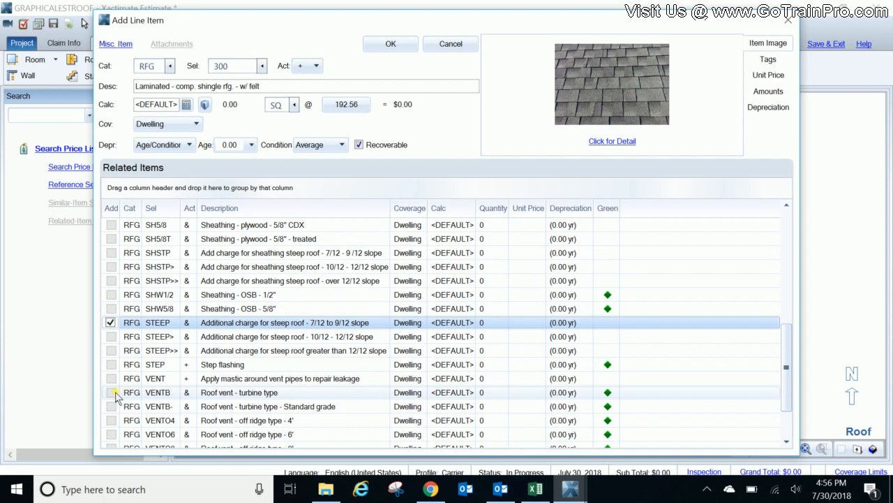
click(111, 391)
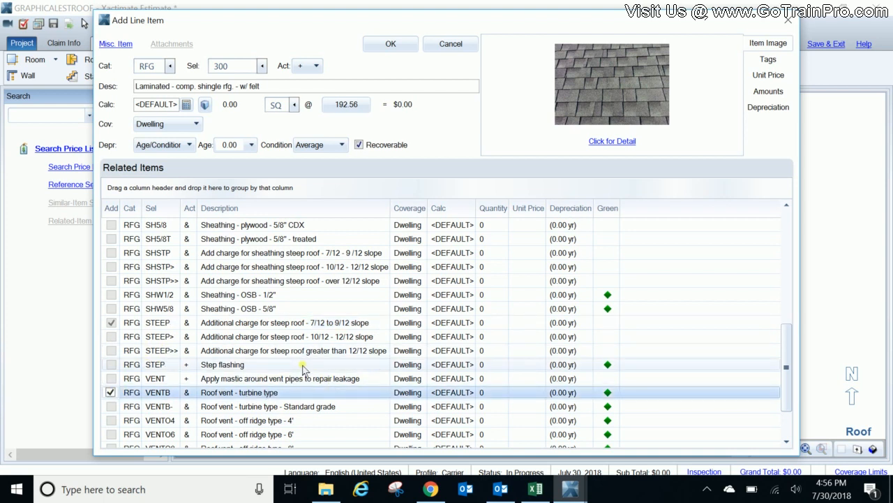
scroll(down, 3)
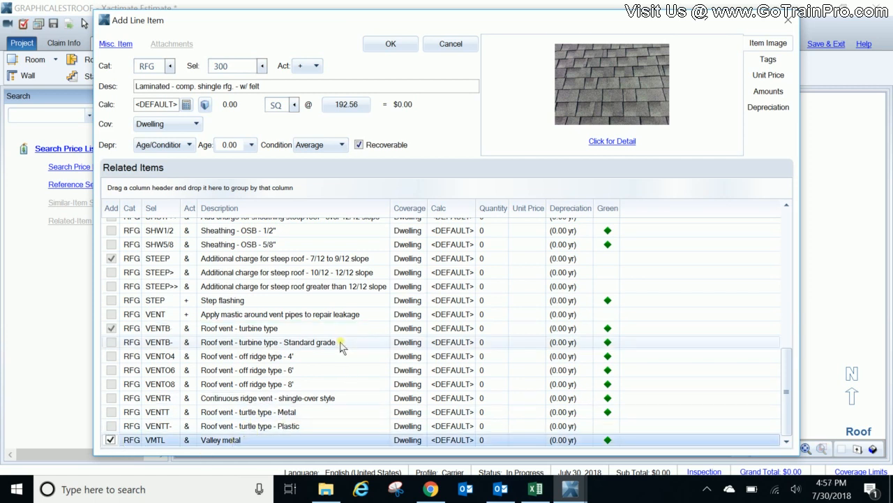
scroll(up, 3)
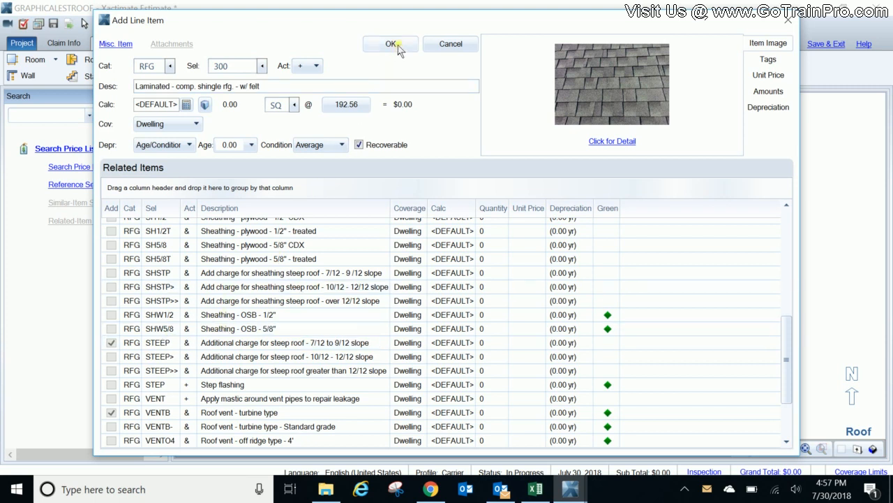
click(390, 43)
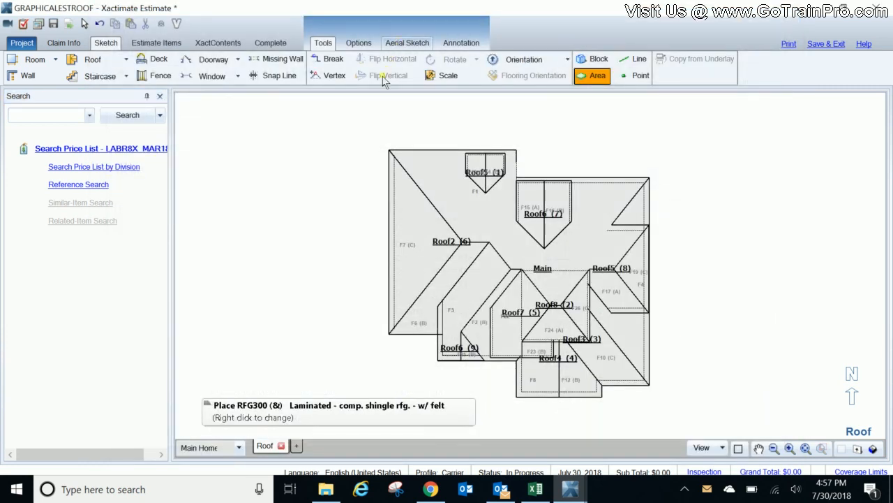
mouse_move(304, 138)
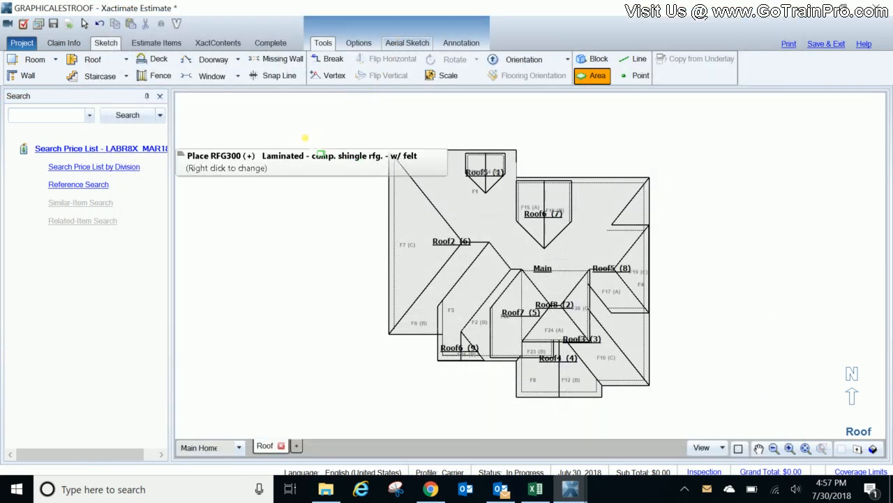
mouse_move(345, 286)
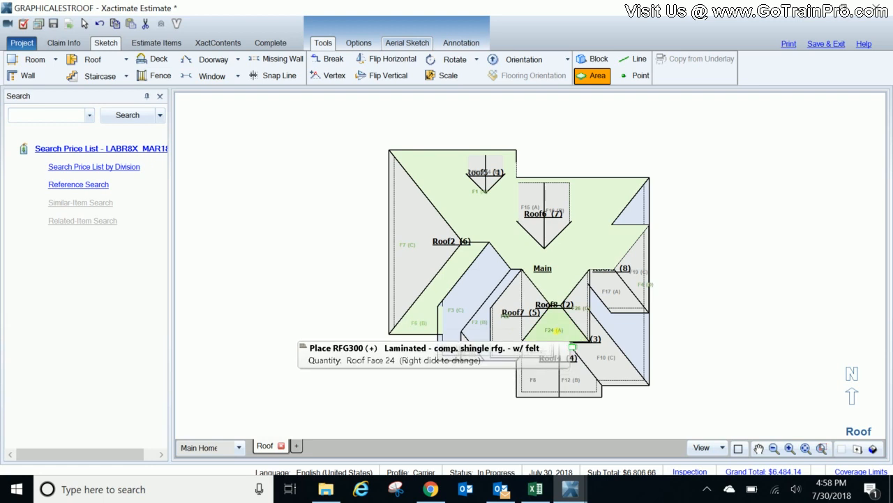
Apply the RFG300 shingles and related items to a roof face in the sketch.
click(559, 349)
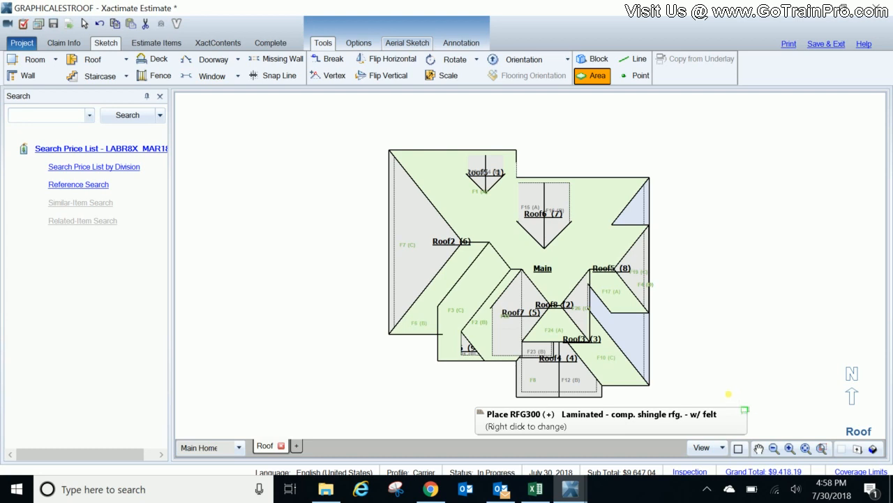
mouse_move(258, 160)
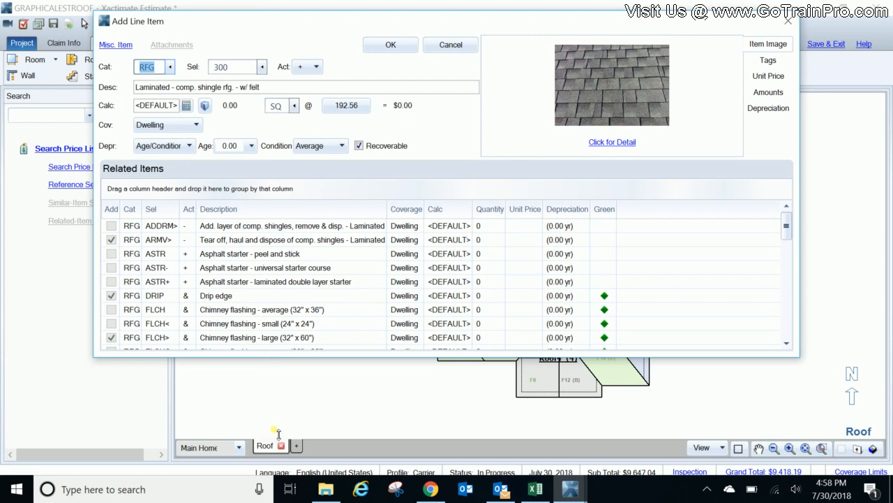
Tick the 10/12–12/12 STEEP+ charge in Related Items and accept the shingle line.
scroll(down, 3)
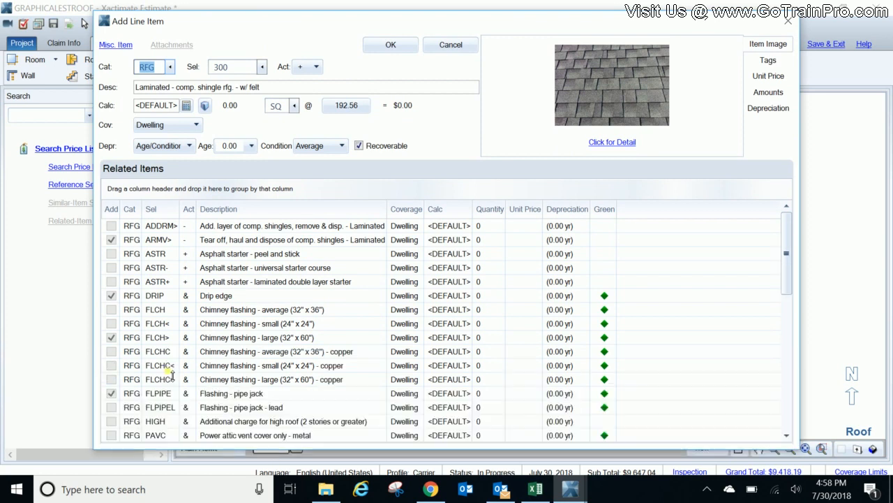
scroll(down, 3)
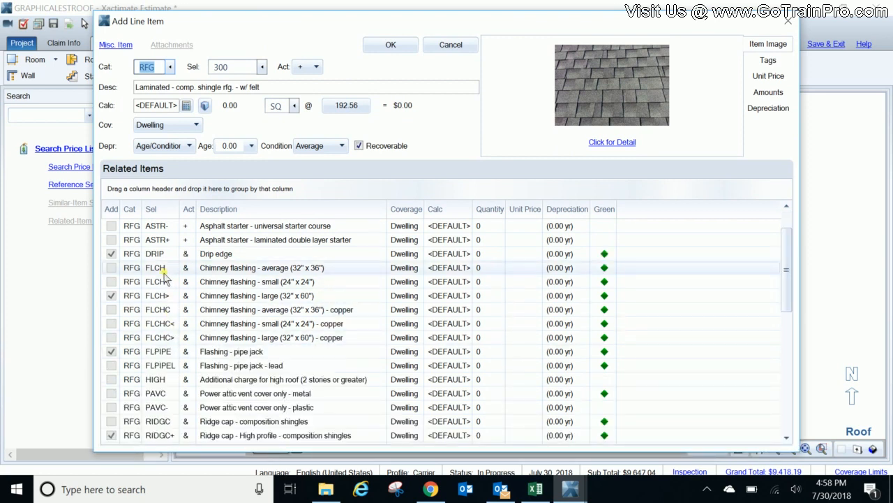
scroll(down, 3)
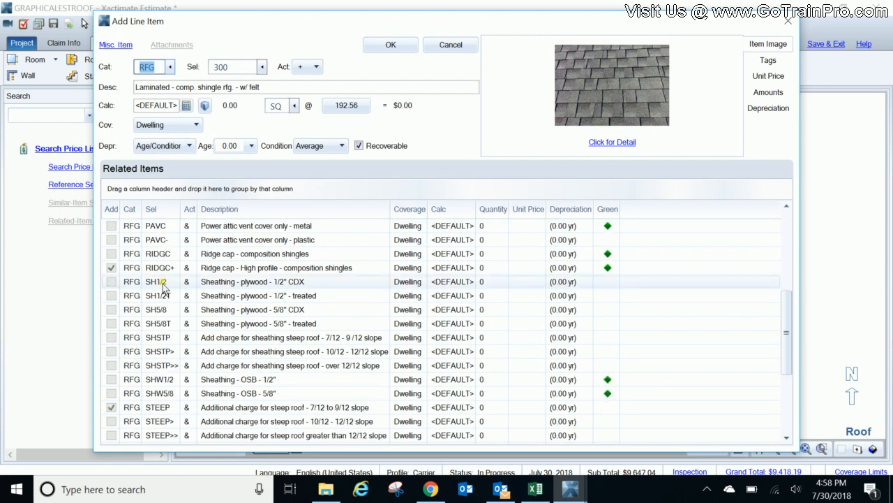
scroll(down, 3)
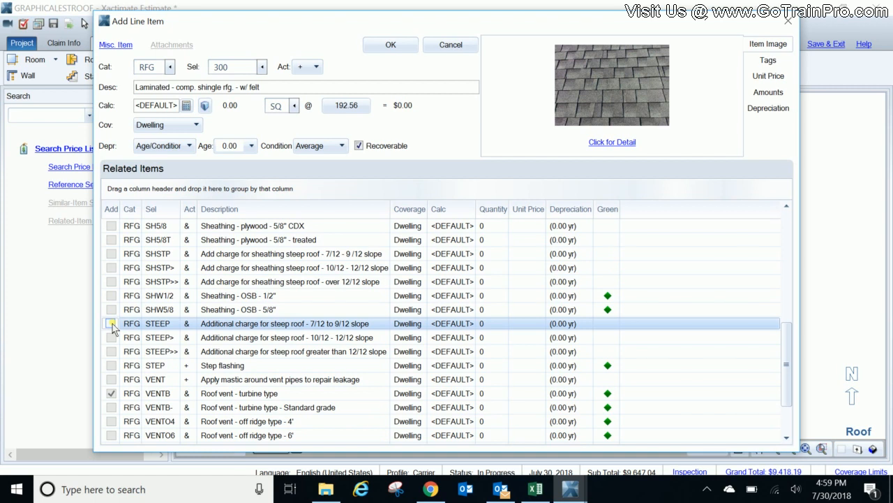
click(112, 337)
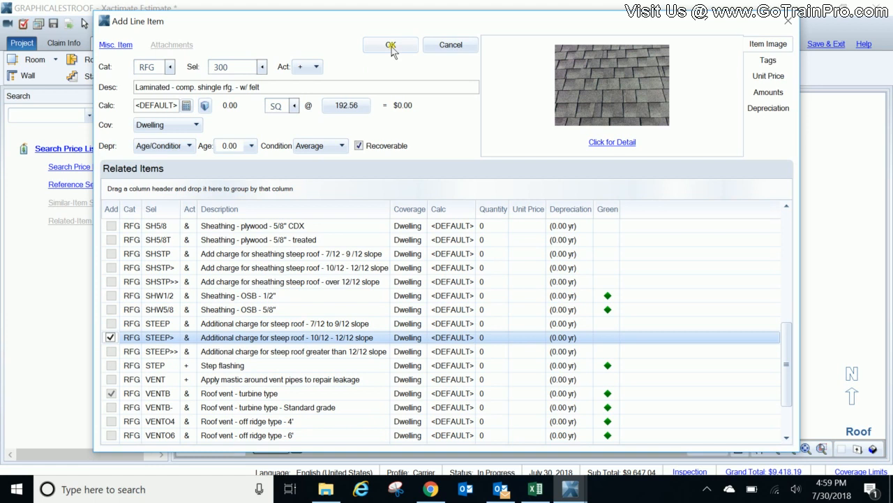
click(386, 45)
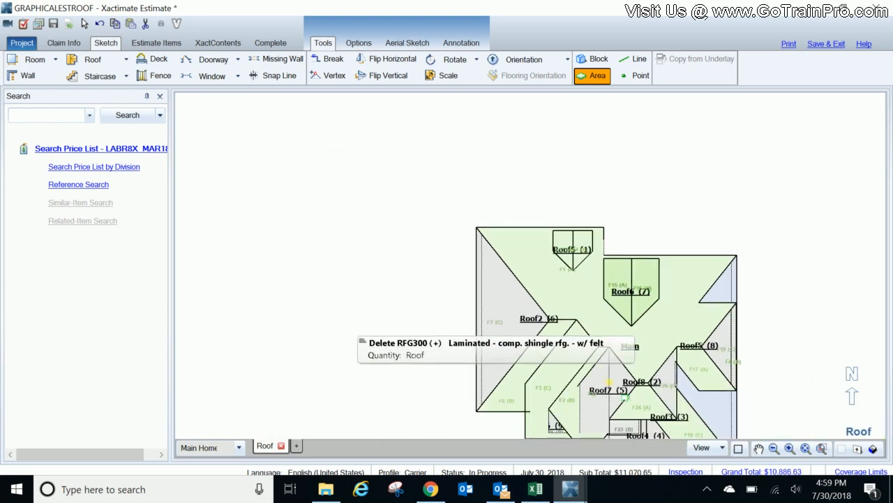
mouse_move(673, 391)
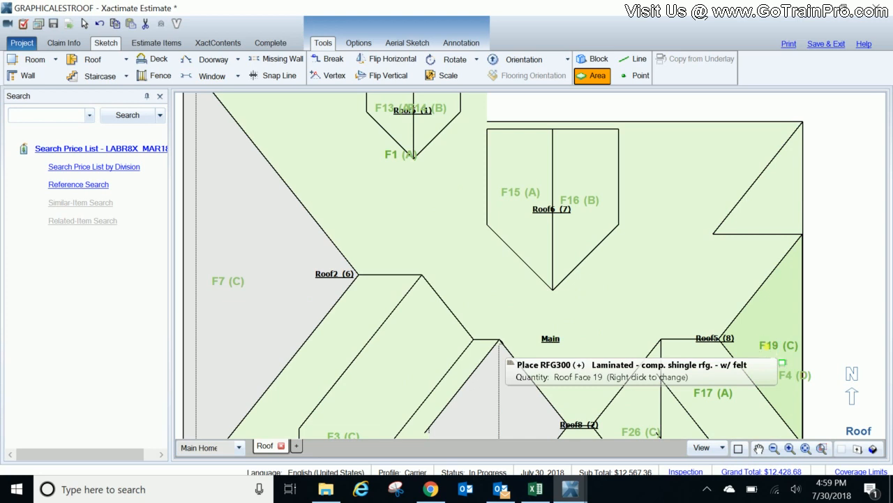
Place the RFG300 shingles with the steeper-slope charge on the remaining roof faces.
click(217, 279)
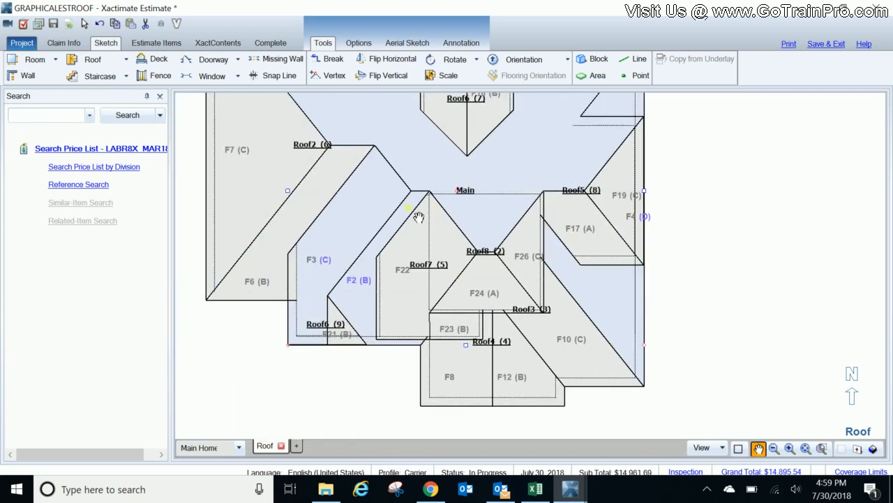
click(598, 75)
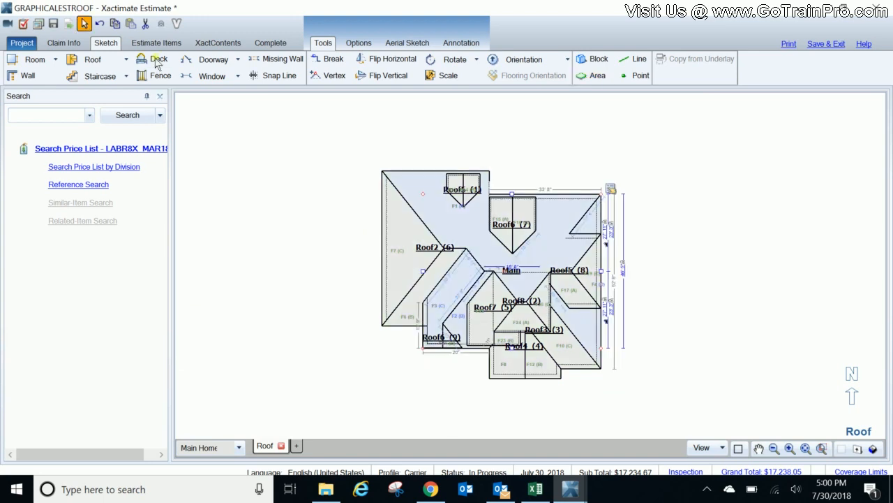
mouse_move(155, 62)
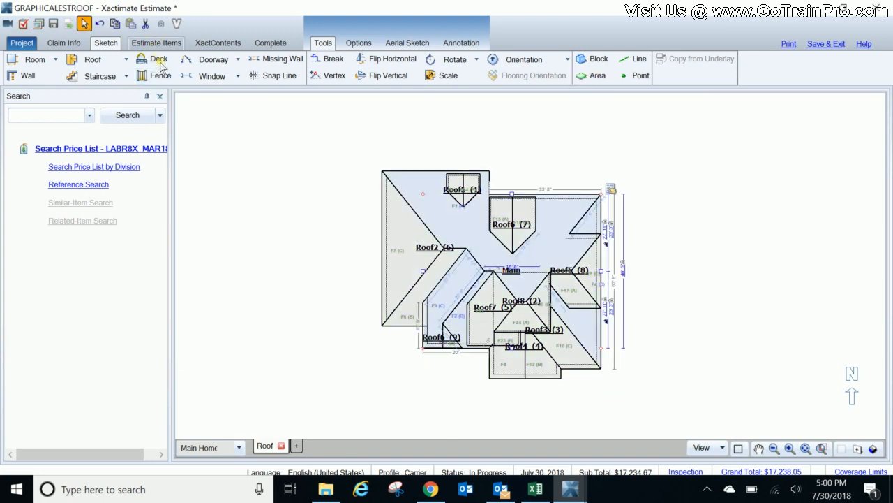
Review the tear-off, laminated shingle and drip edge lines in Estimate Items.
click(156, 41)
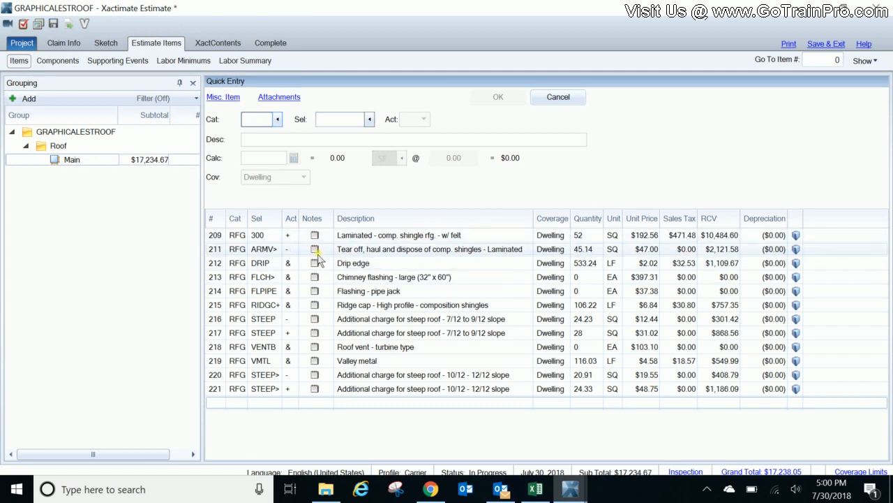
click(430, 249)
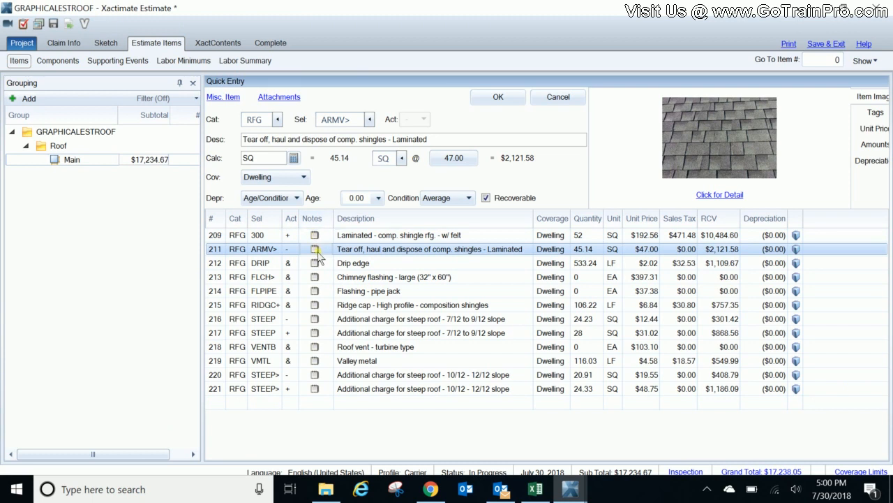
mouse_move(315, 249)
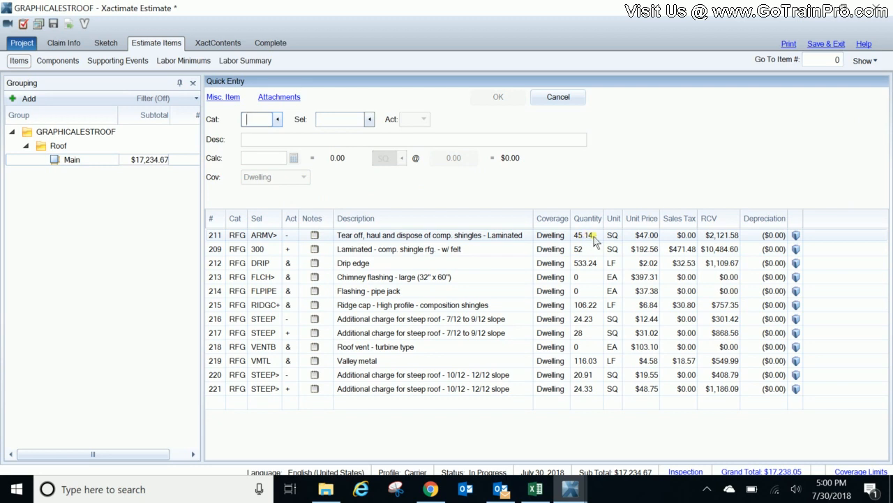
mouse_move(349, 246)
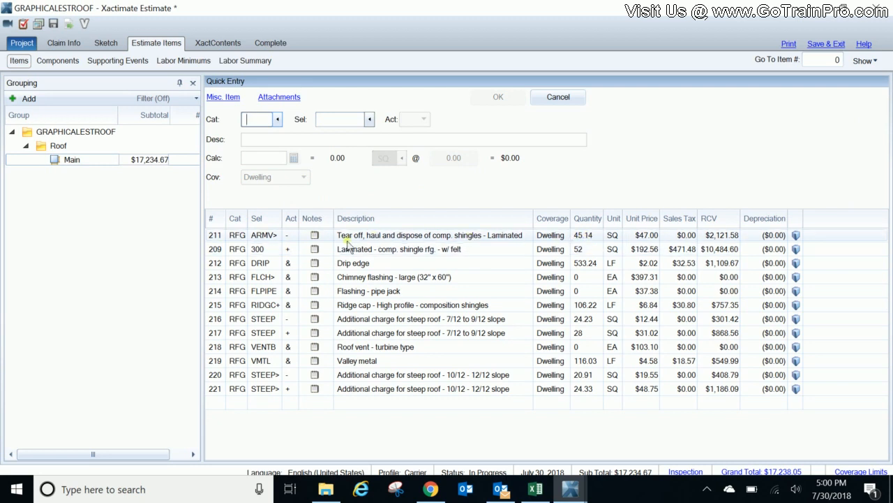
click(398, 249)
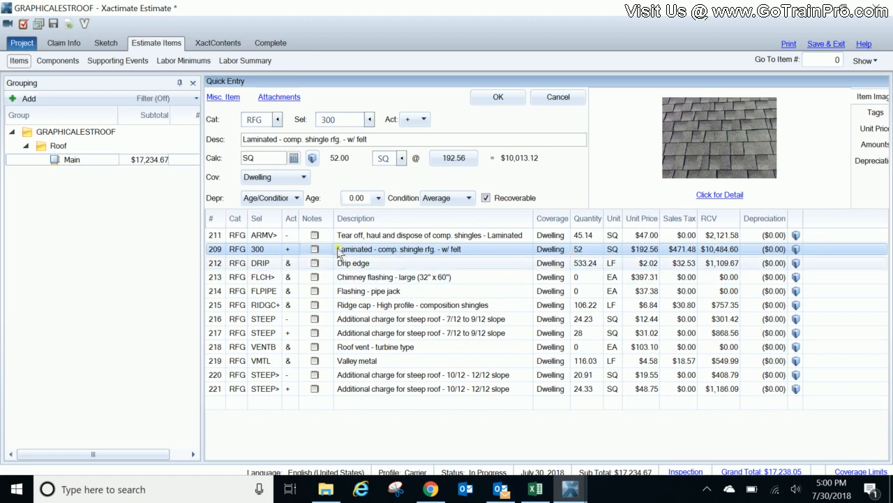
click(353, 262)
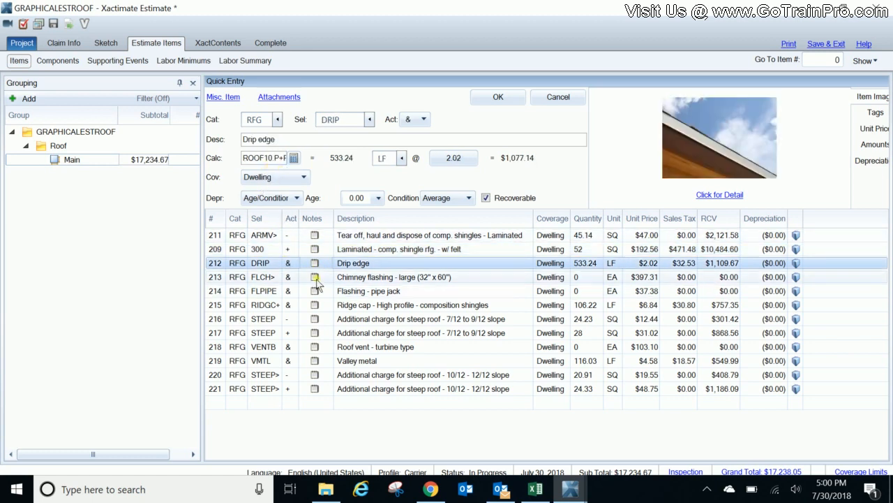
Give large chimney flashing a quantity of 1 and pipe jack flashing a quantity of 4.
click(393, 277)
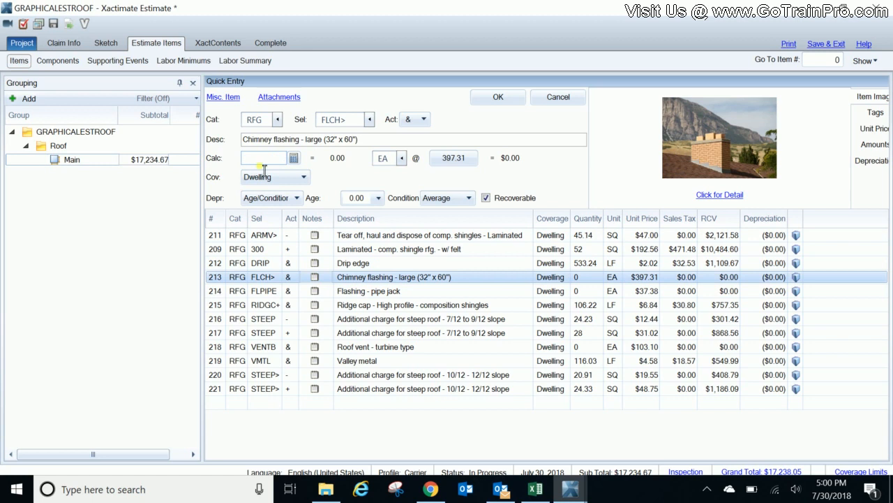
text(1)
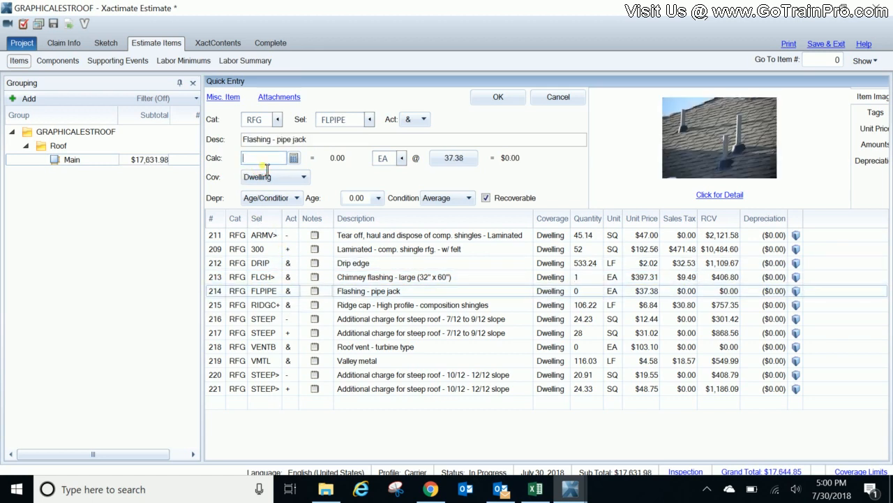
text(4)
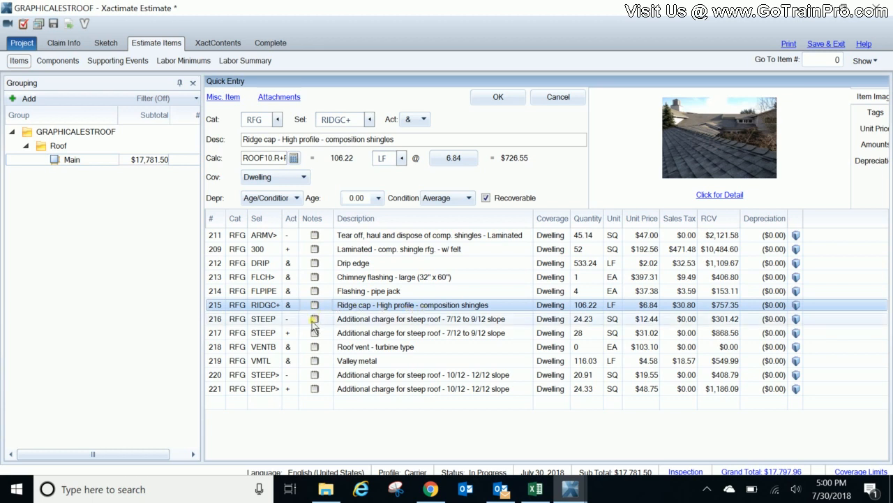
Review the two 7/12–9/12 steep charges, turbine vent and valley metal lines.
click(422, 319)
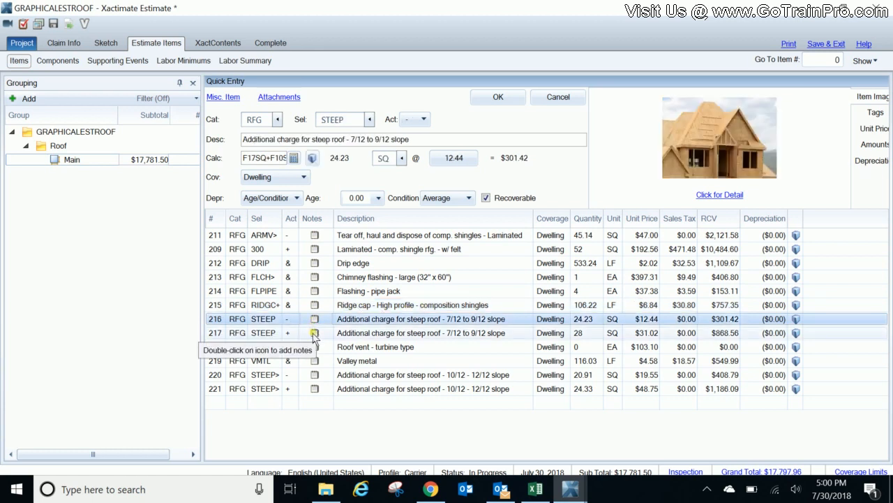
click(422, 332)
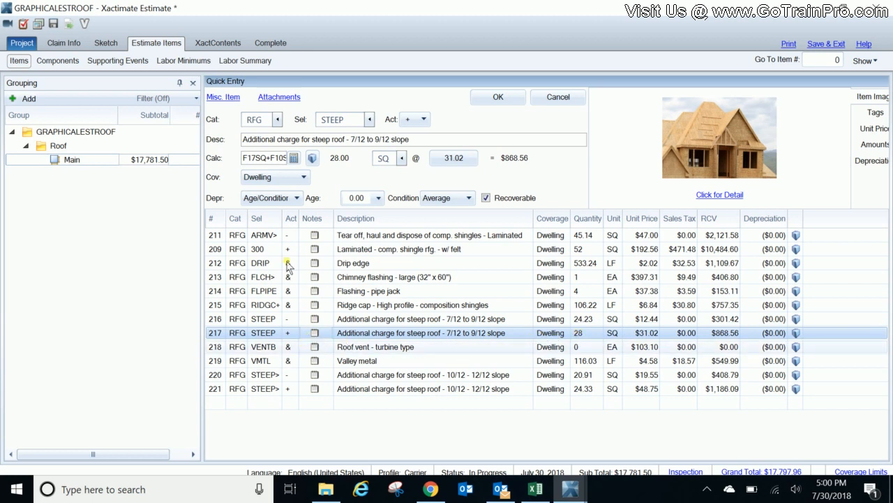
click(376, 346)
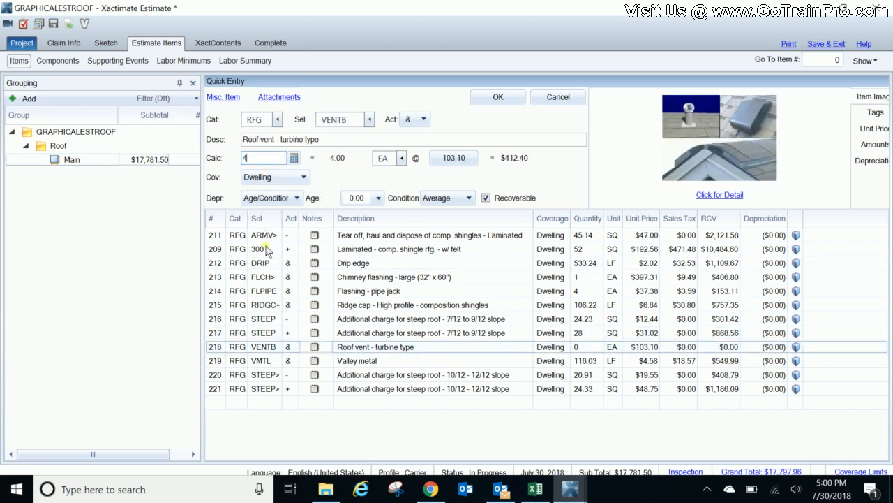
click(357, 360)
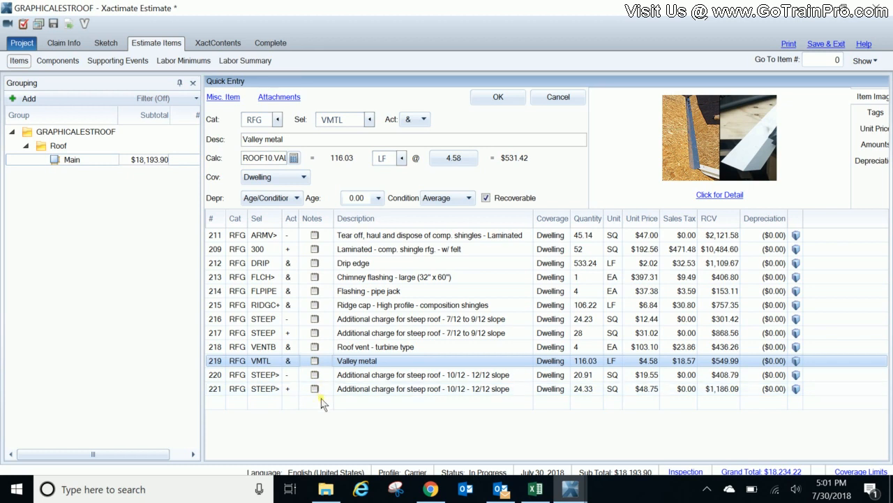
mouse_move(319, 380)
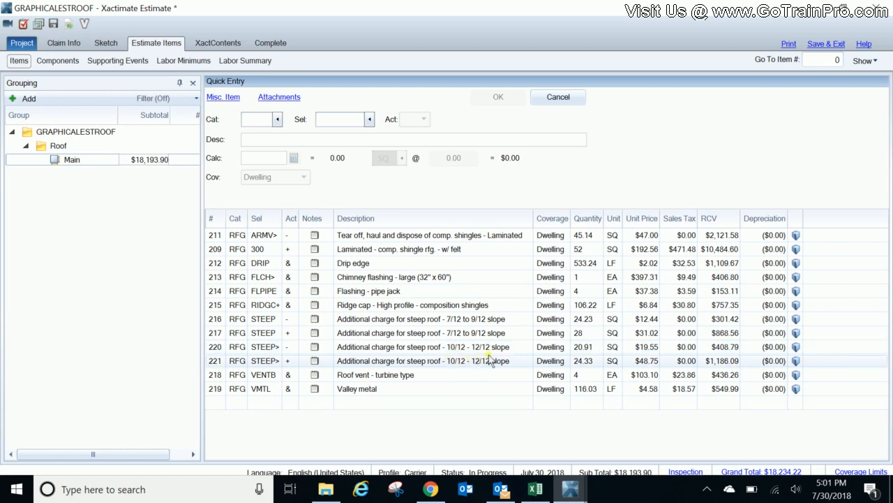
mouse_move(349, 430)
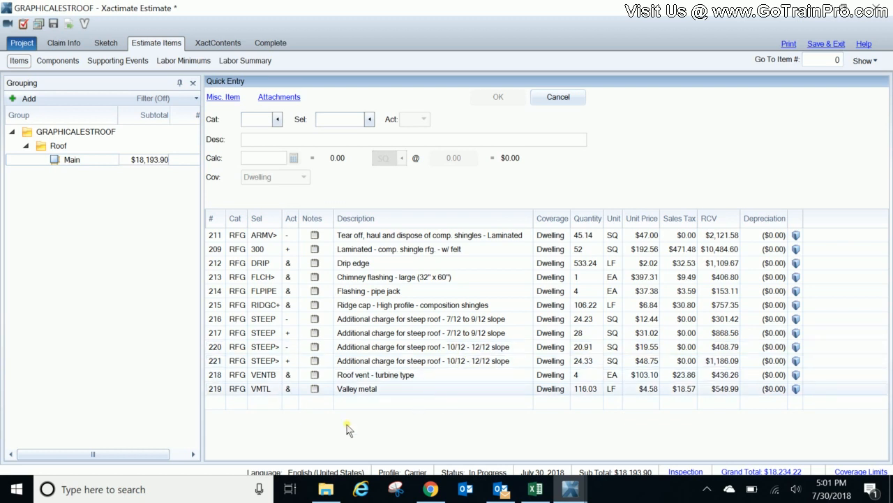
mouse_move(550, 170)
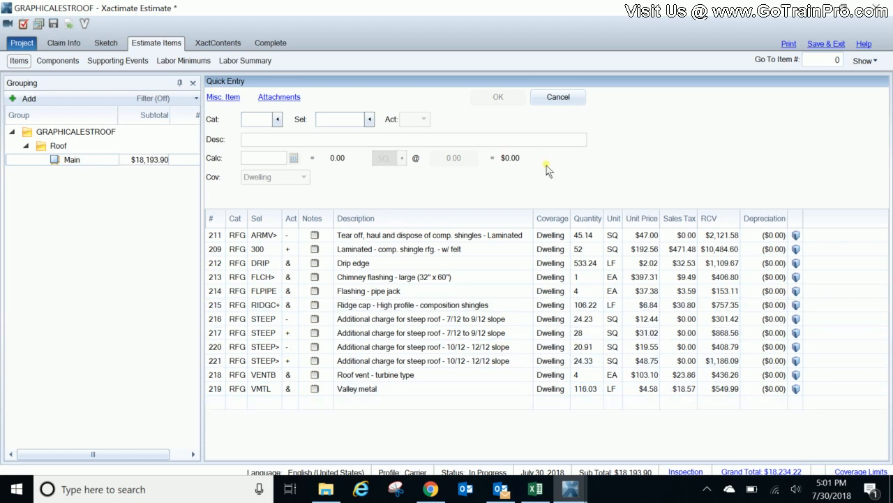
mouse_move(565, 173)
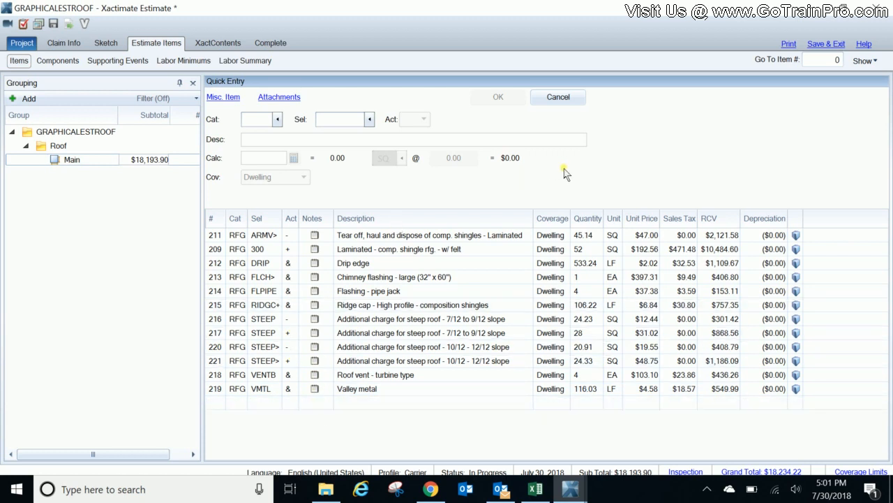